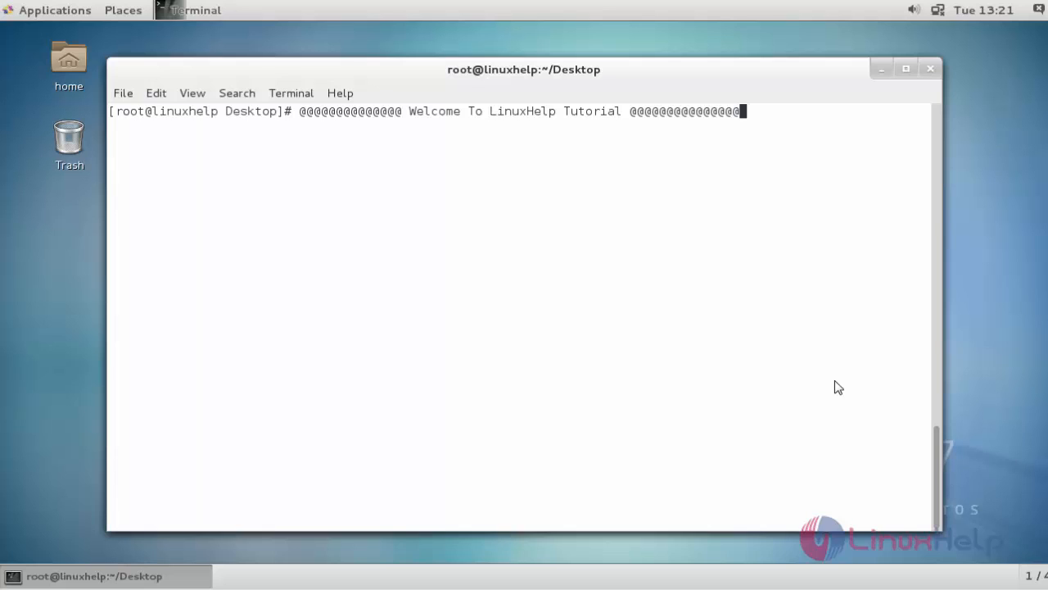
pyautogui.moveTo(853, 238)
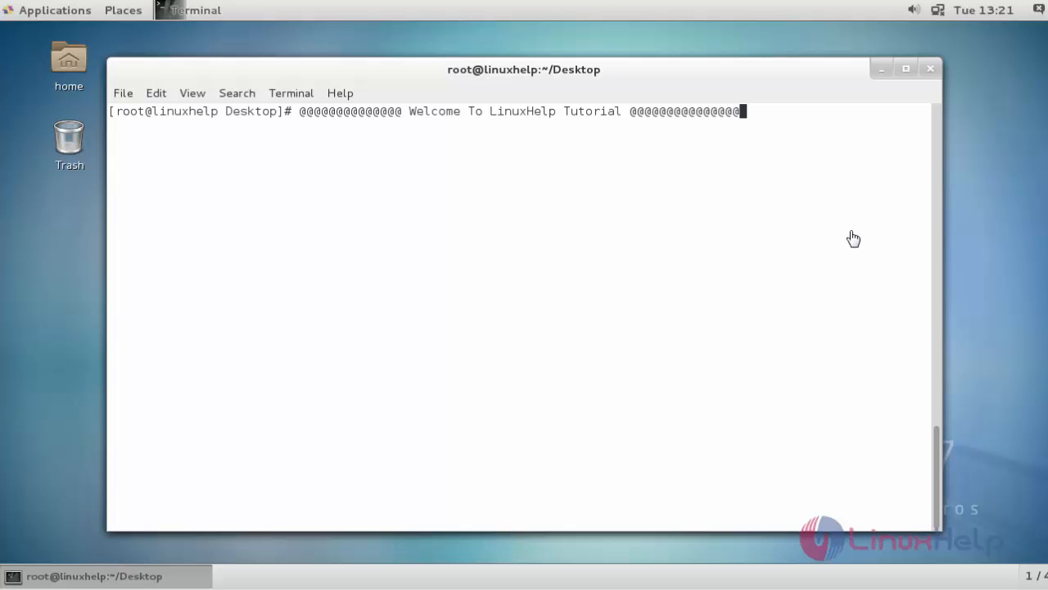
pyautogui.moveTo(62, 225)
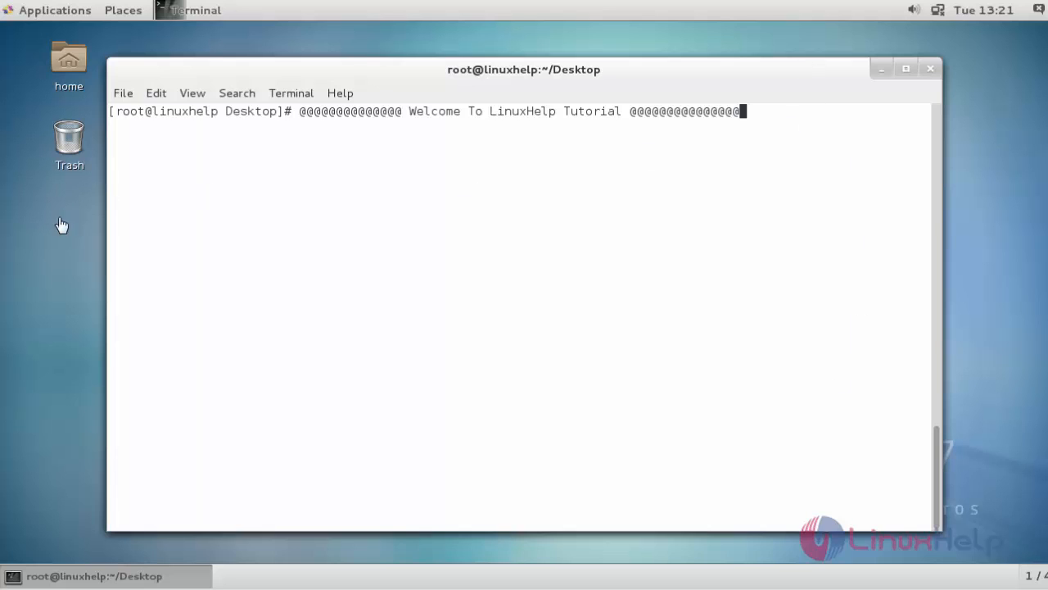
pyautogui.moveTo(690, 285)
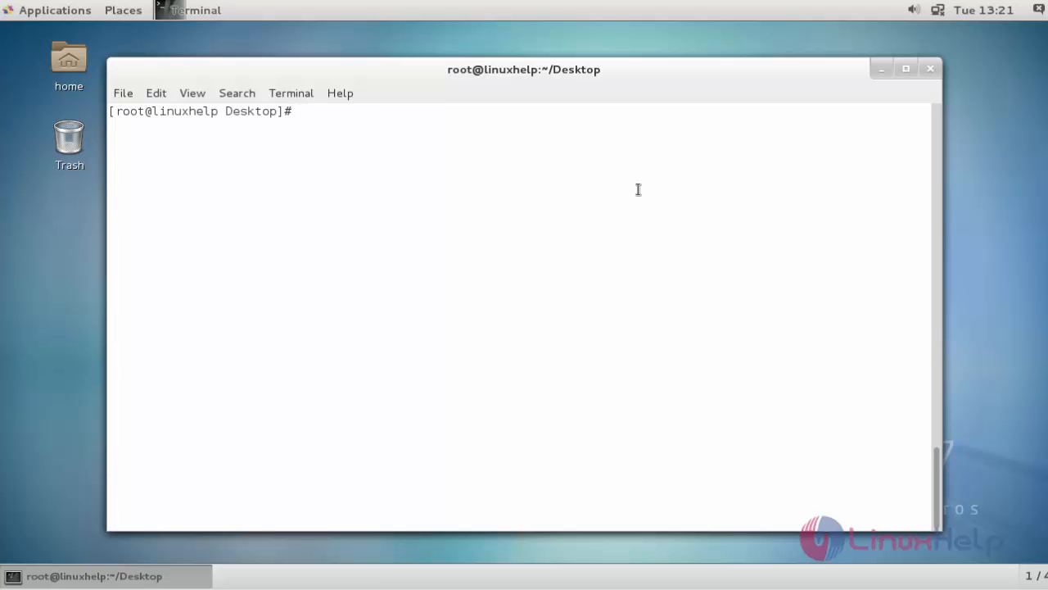
# Run 'yum remove firefox' and confirm with y to uninstall Firefox 24.5
pyautogui.write('yum')
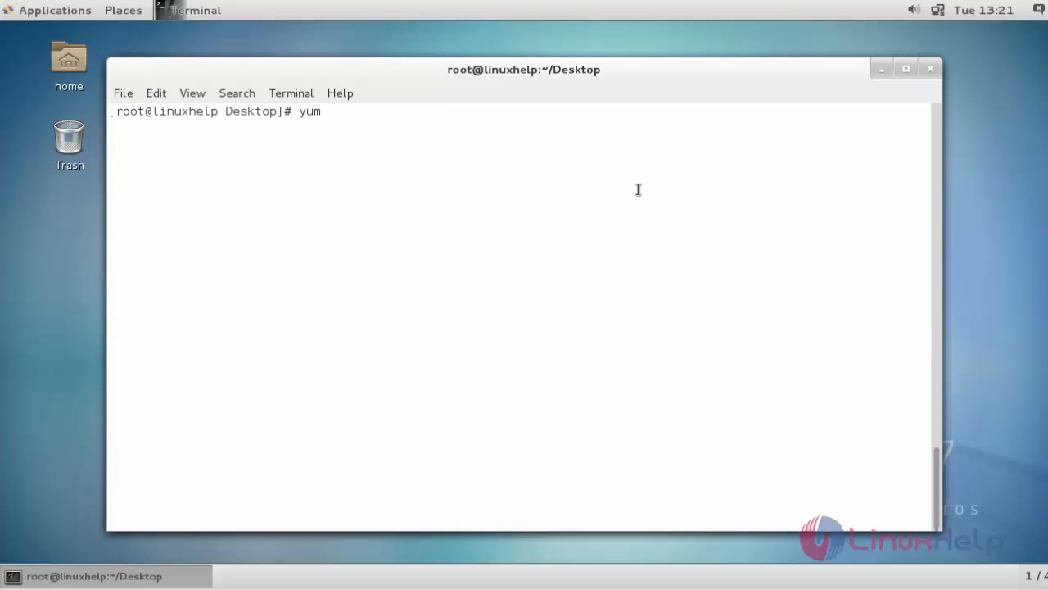
pyautogui.write('remove')
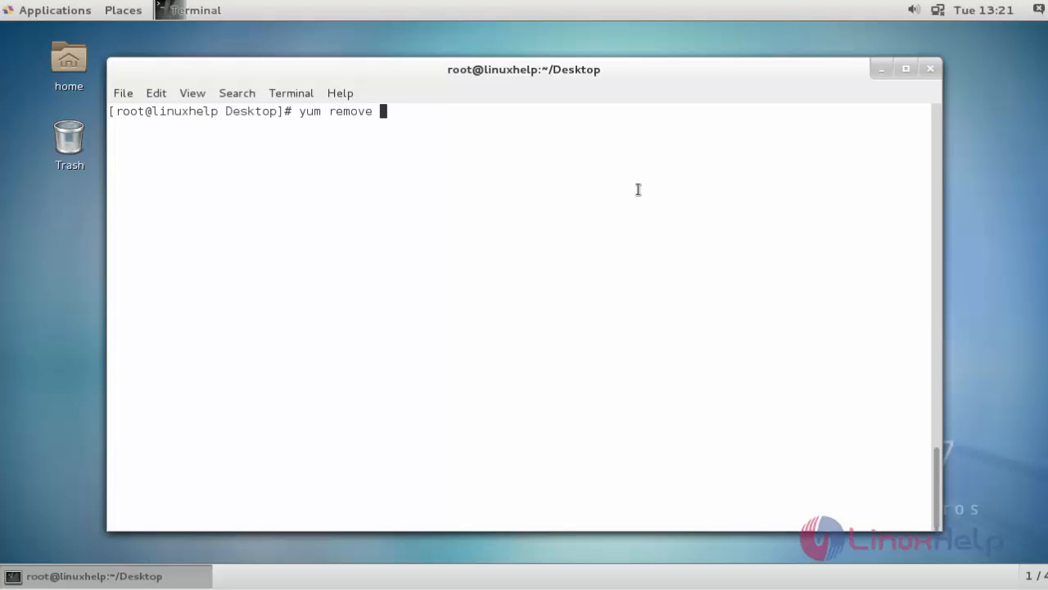
pyautogui.write('fire')
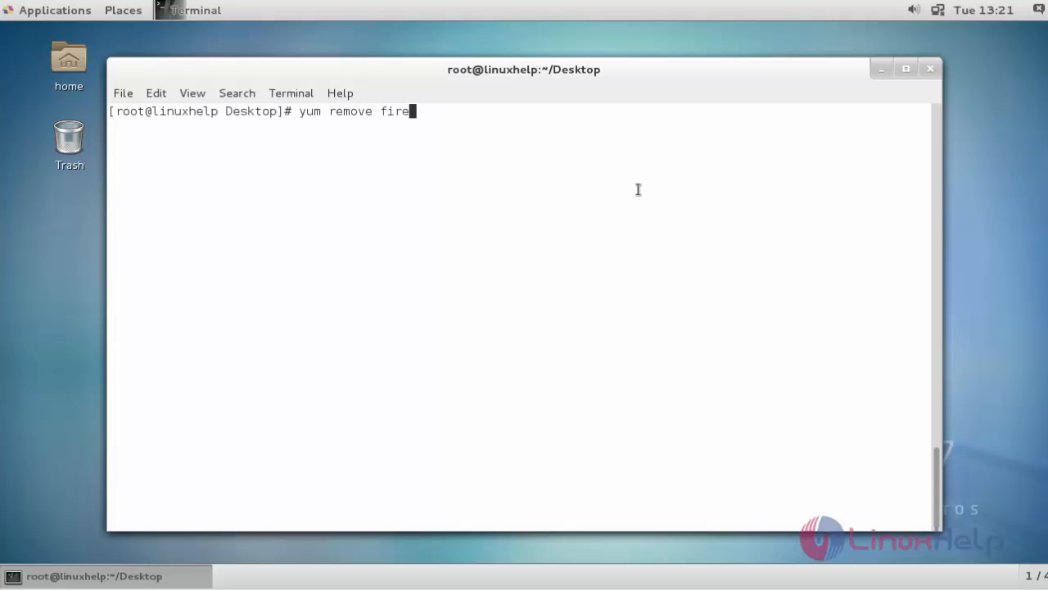
pyautogui.write('fox')
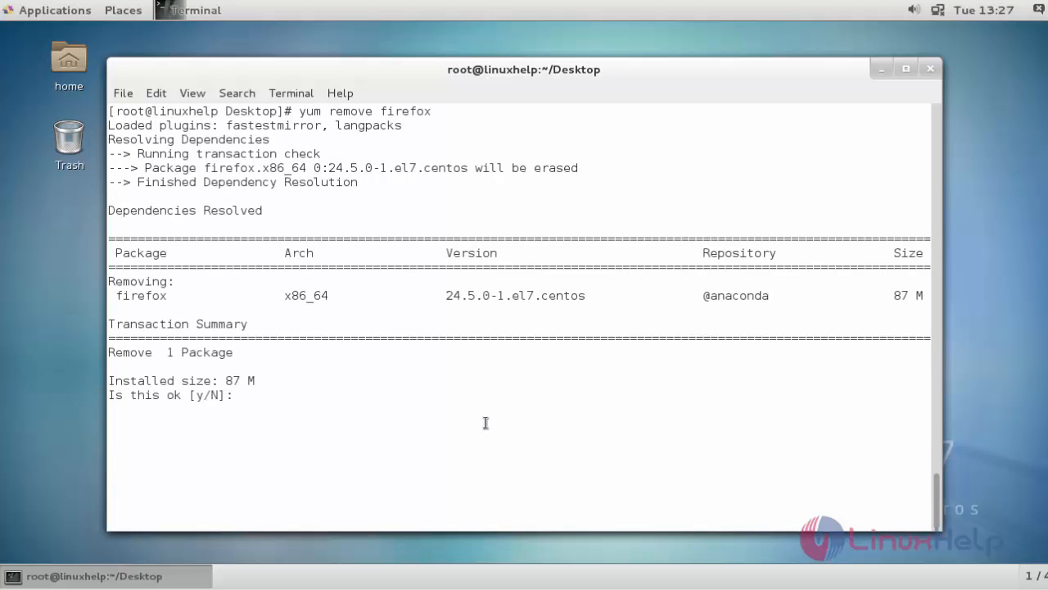
pyautogui.write('y')
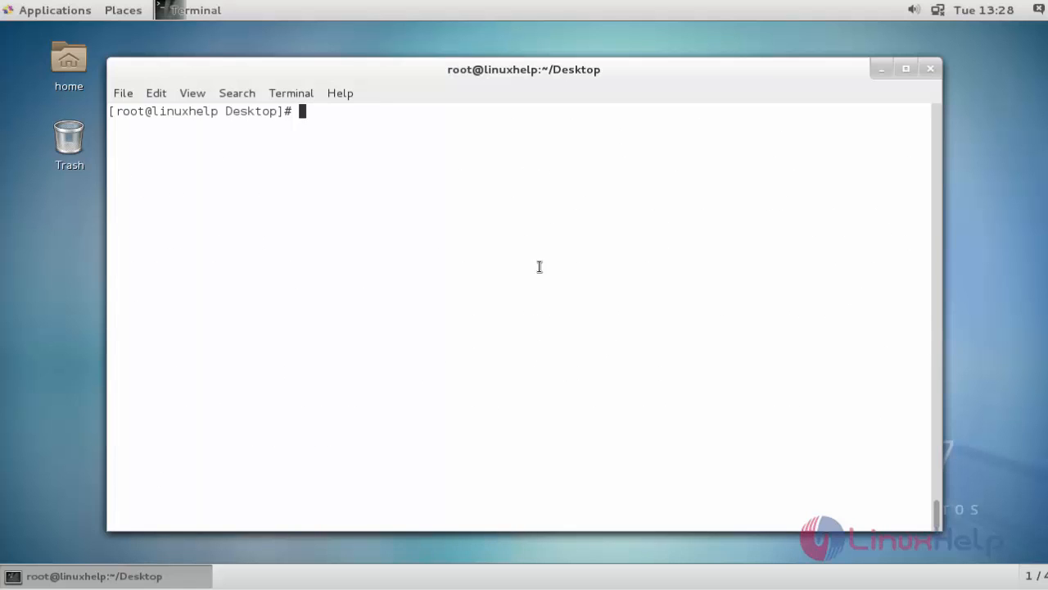
# Change to /usr/local and wget the firefox-48.0.2.tar.bz2 archive from ftp.mozilla.org
pyautogui.write('cd')
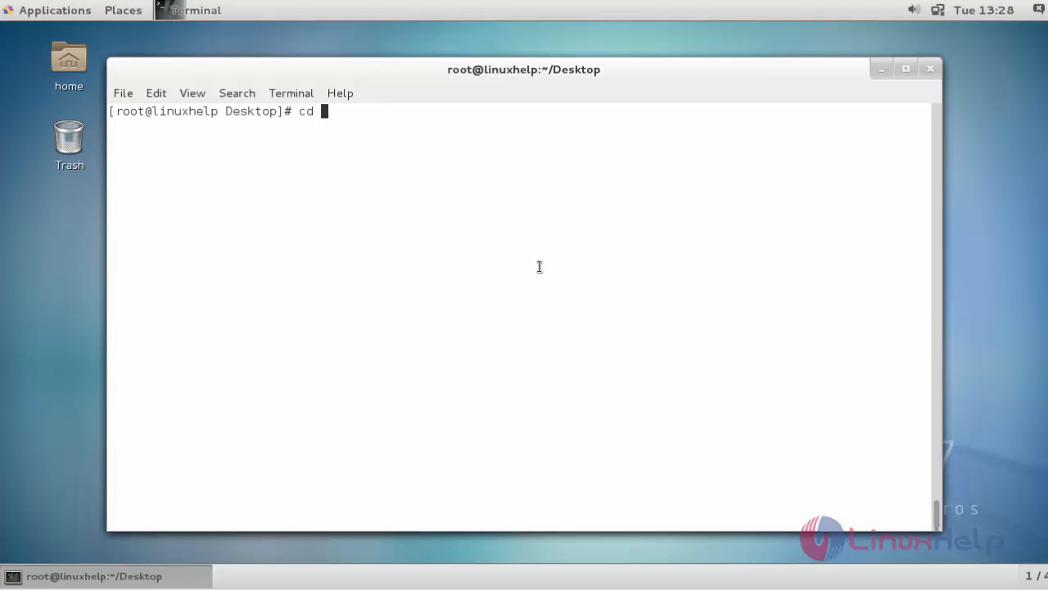
pyautogui.write('/usr/')
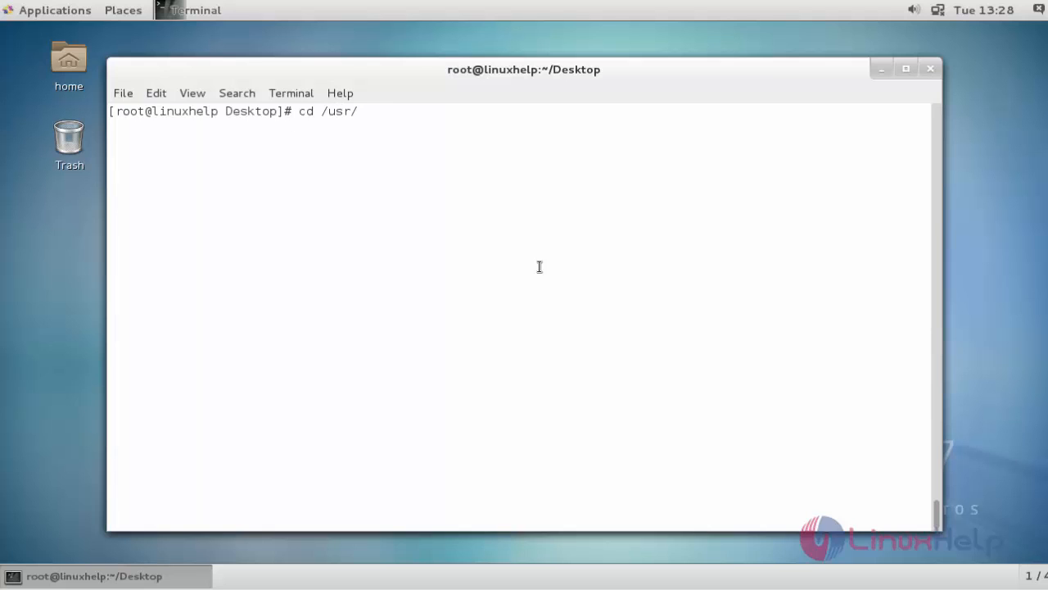
pyautogui.write('local/')
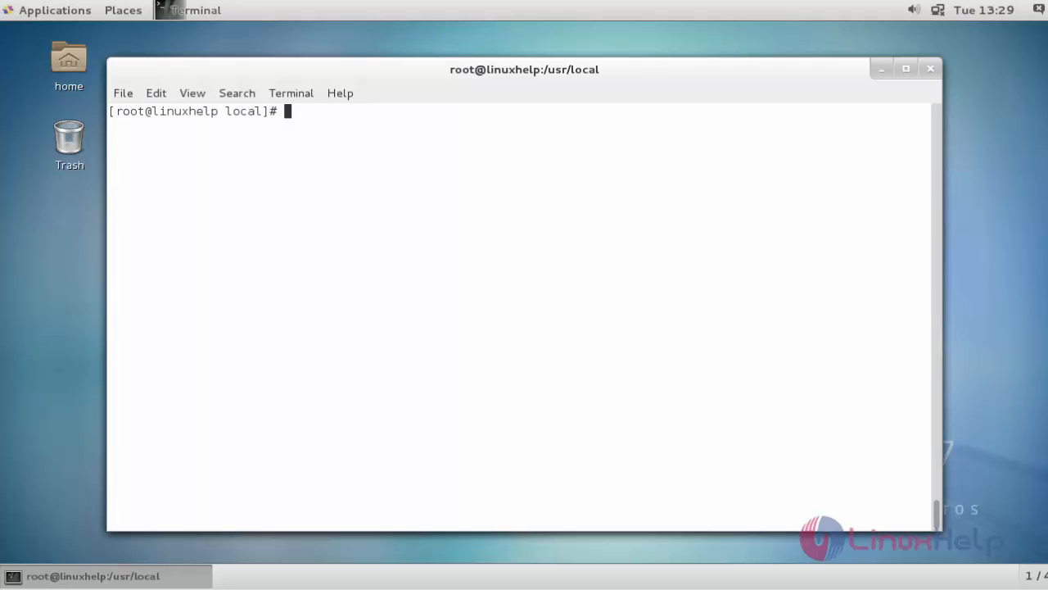
pyautogui.write('wget http://ftp.mozilla.org/pub/mozilla.org/firefox/releases/48.0.2/linux-x86_64/en-US/firefox-48.0.2.tar.bz2')
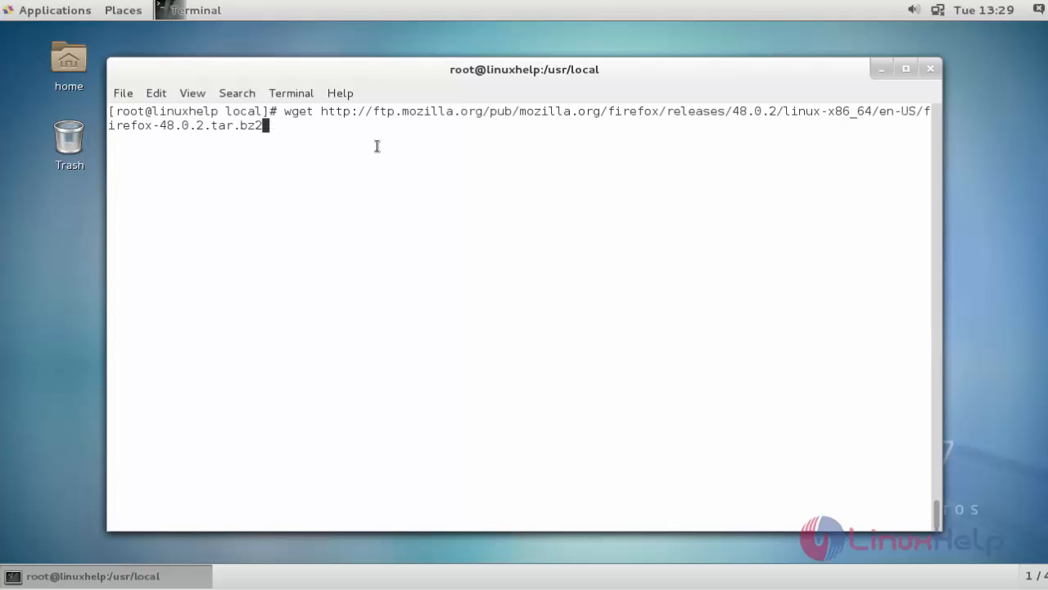
pyautogui.press('Return')
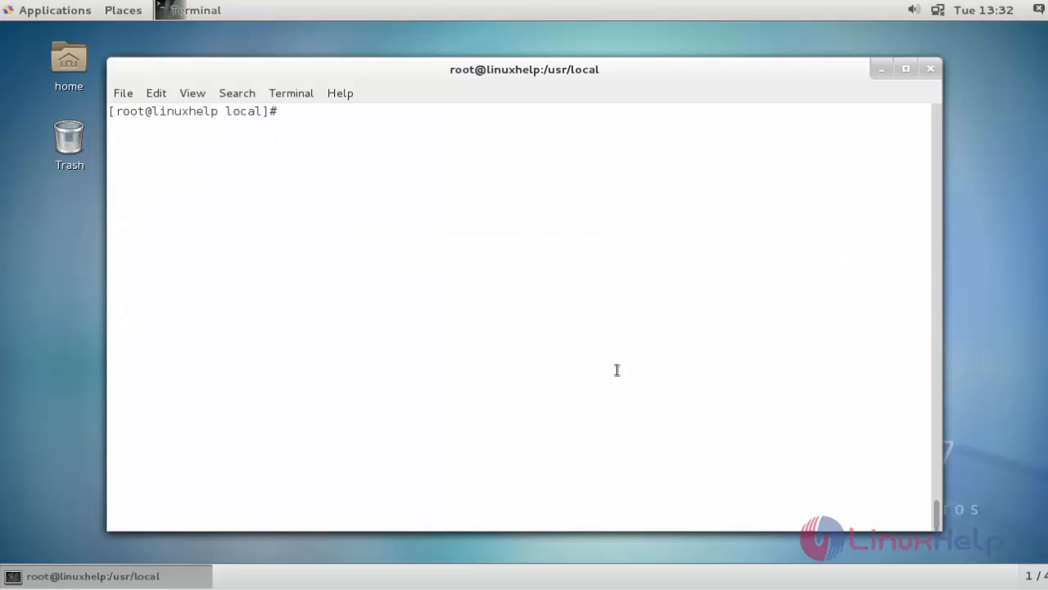
# Extract firefox-48.0.2.tar.bz2 with 'tar -xvf' into /usr/local
pyautogui.write('tar -x')
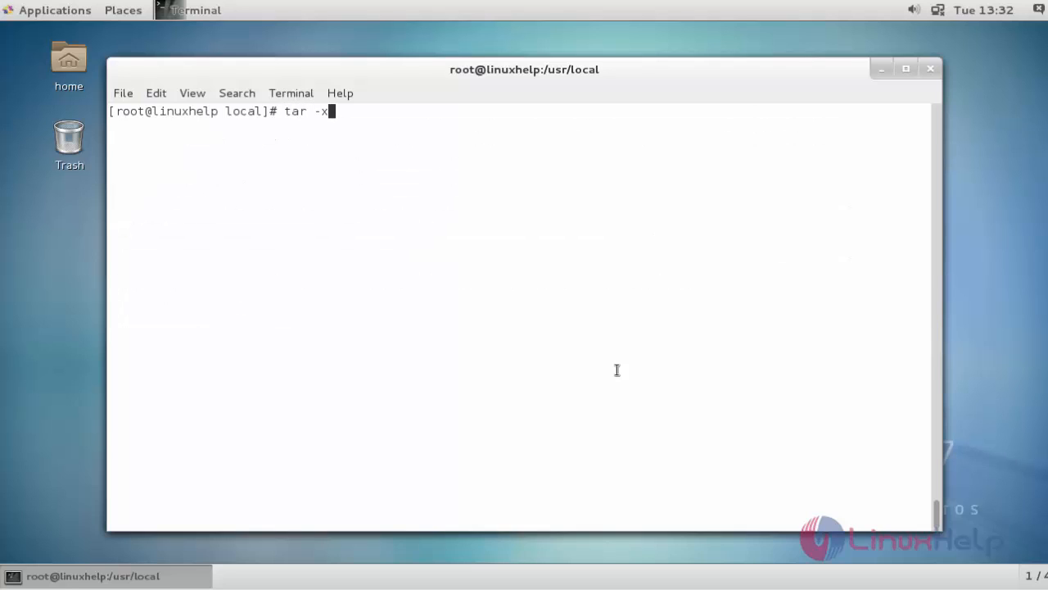
pyautogui.write('vf')
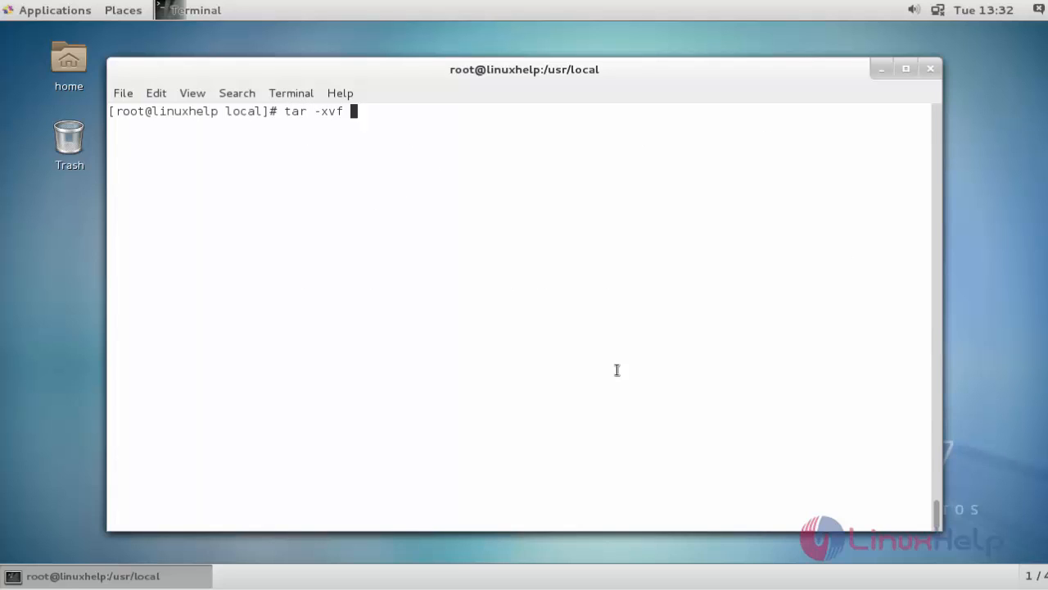
pyautogui.write('firefox-48.0.2.tar.bz2')
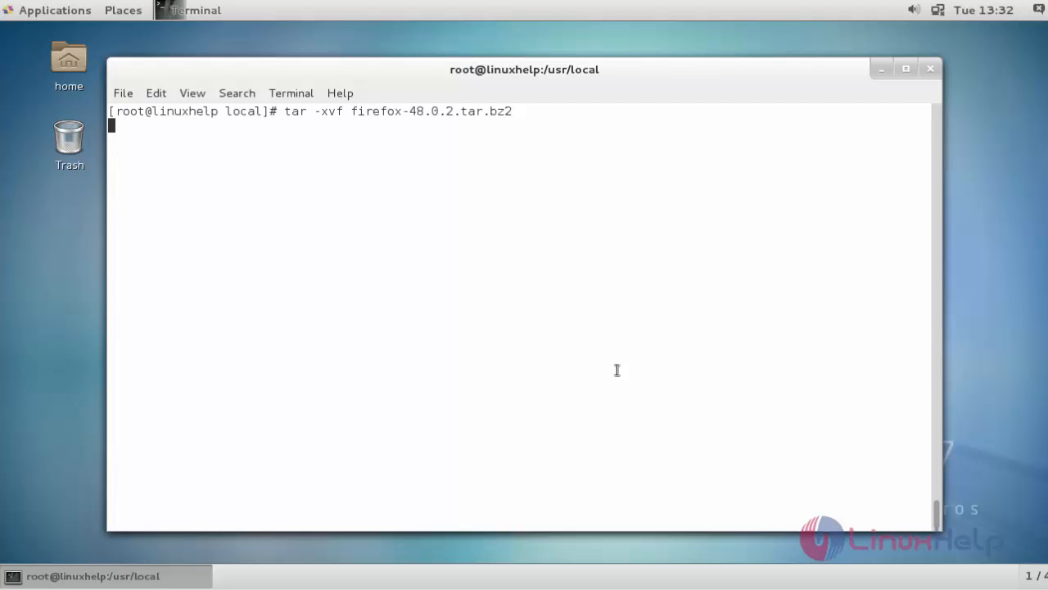
pyautogui.press('Return')
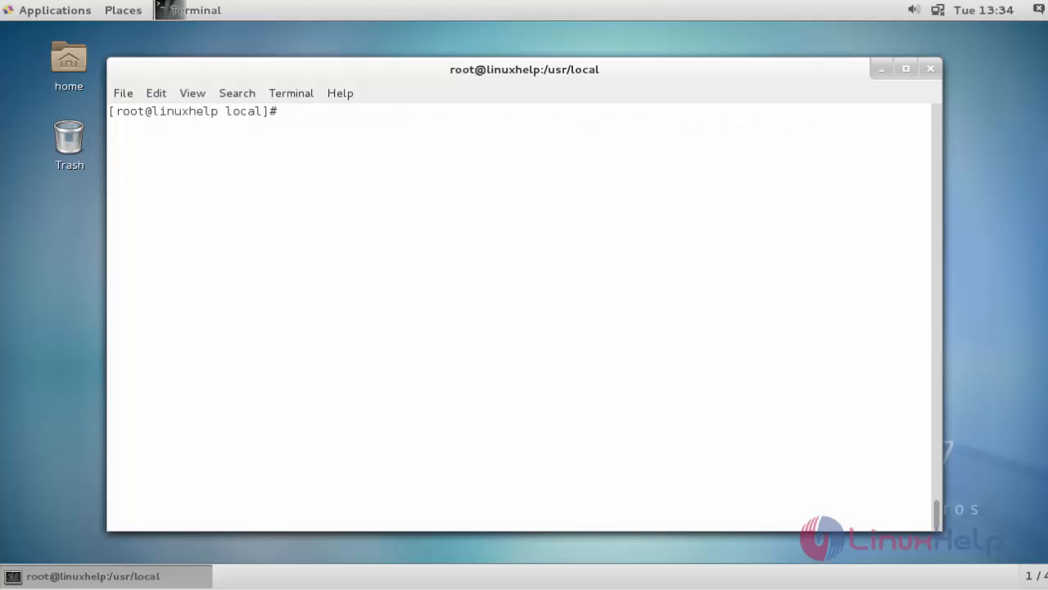
# Enter 'ln -s /usr/local/firefox/firefox /usr/bin/firefox' to link the new binary
pyautogui.write('ln -s /usr/local/firefox/firefox /usr/bin/firefox')
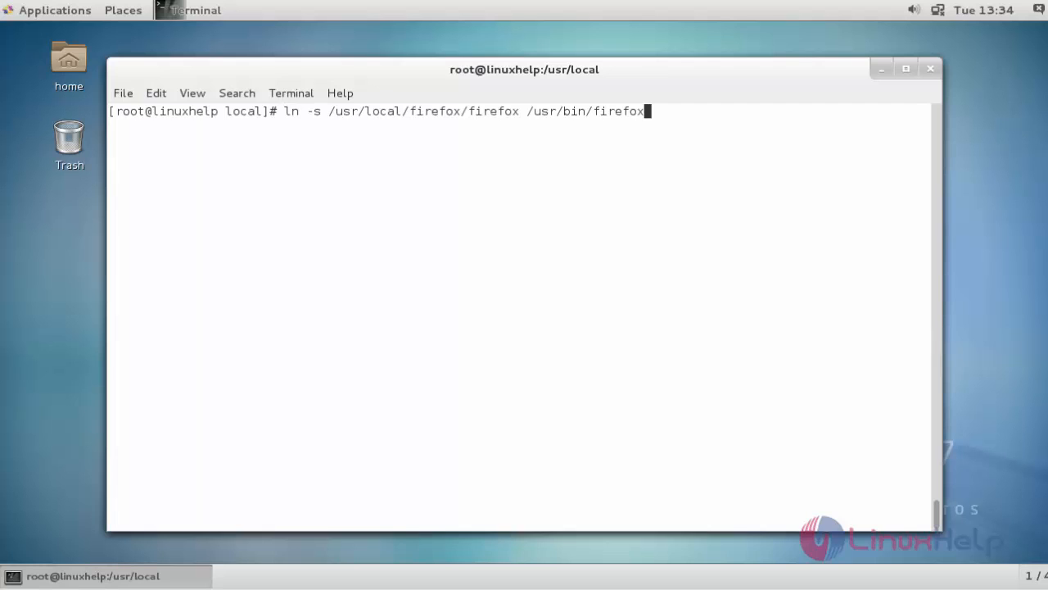
pyautogui.moveTo(339, 139)
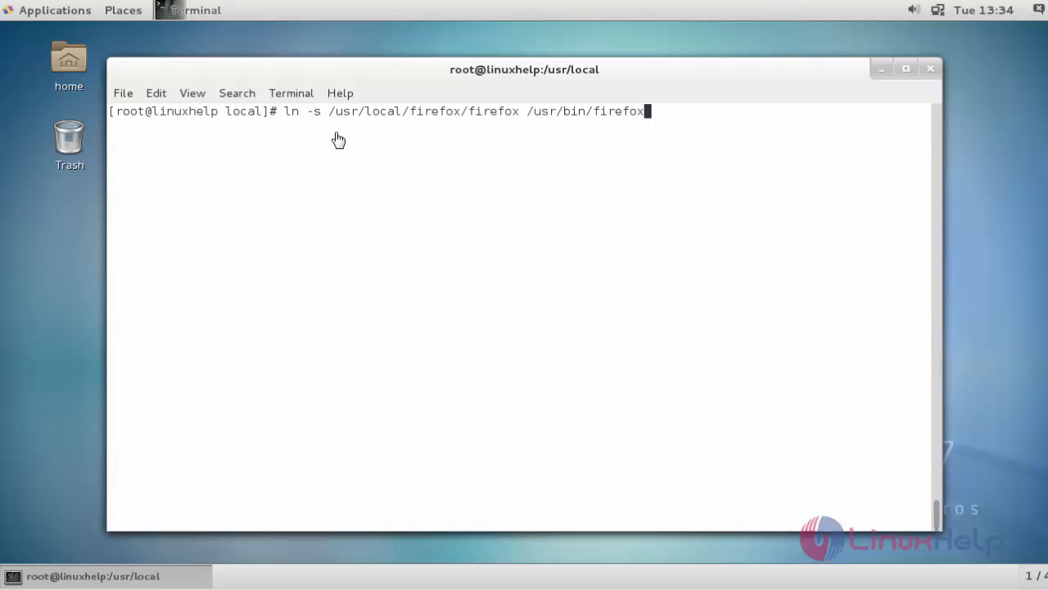
pyautogui.moveTo(426, 170)
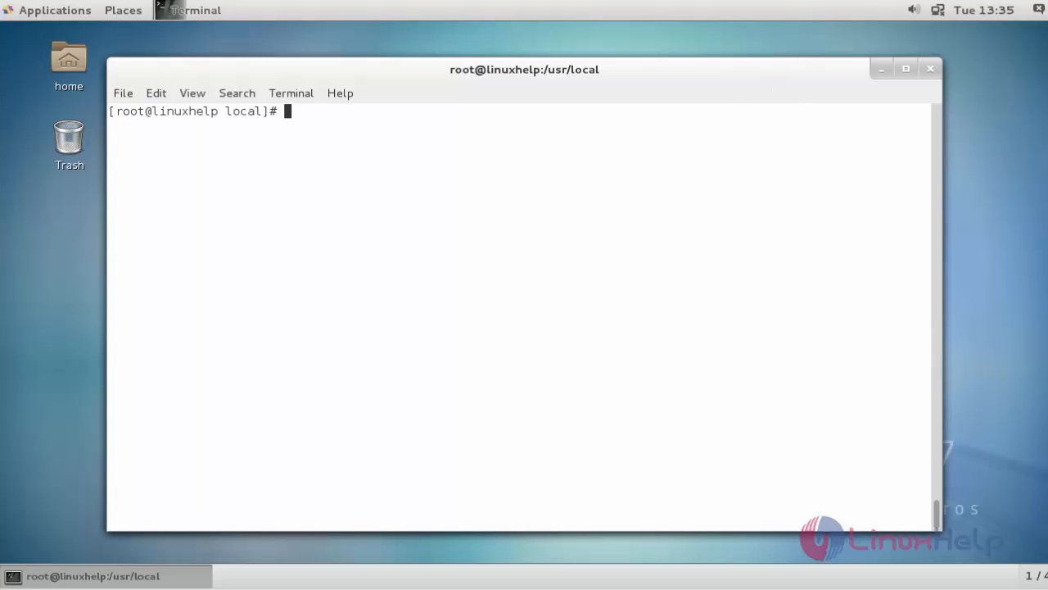
pyautogui.moveTo(421, 250)
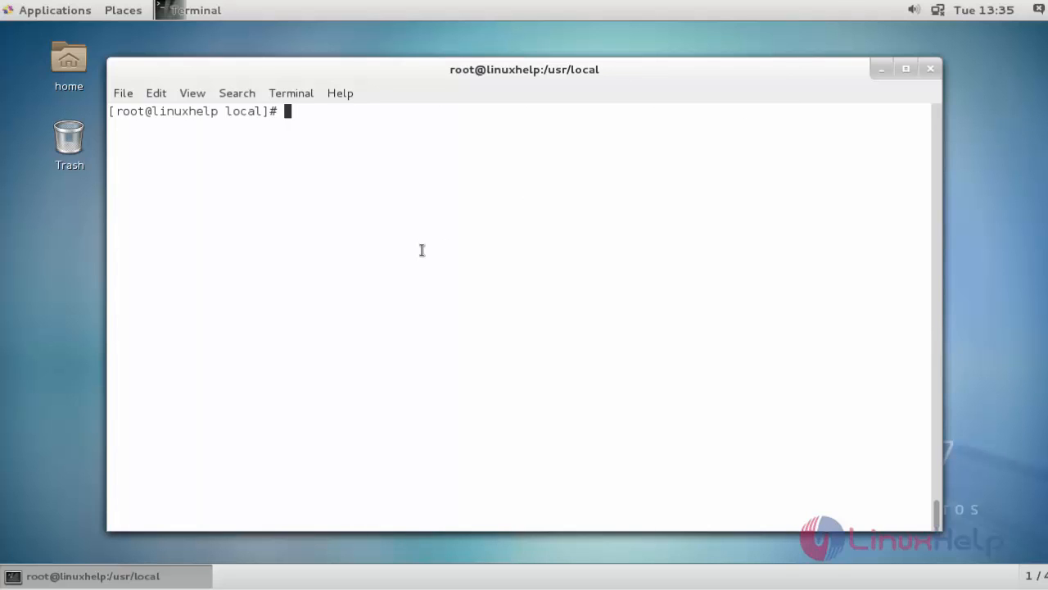
pyautogui.write('firefi')
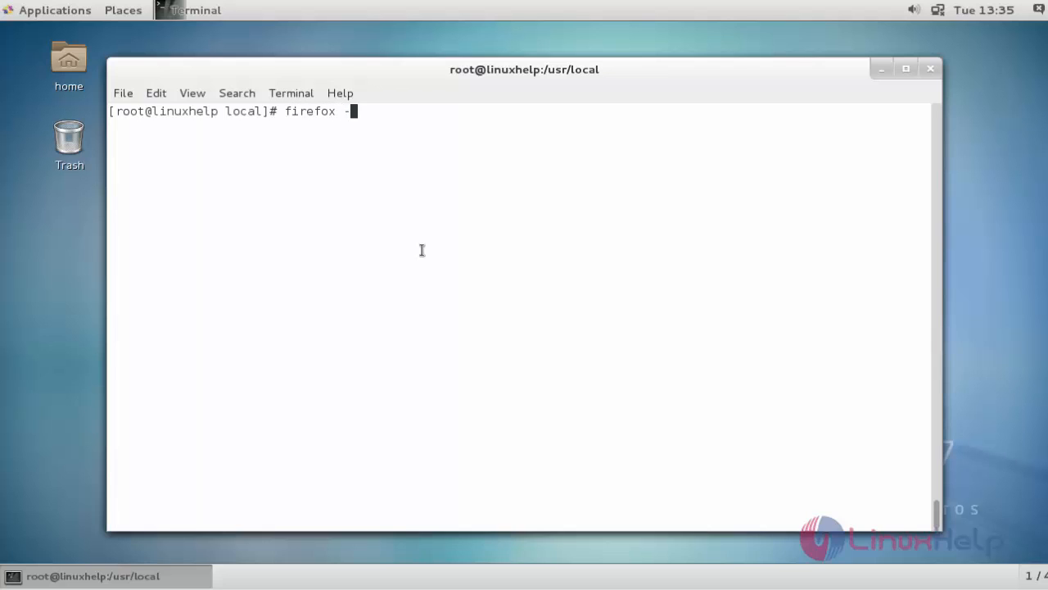
pyautogui.write('V')
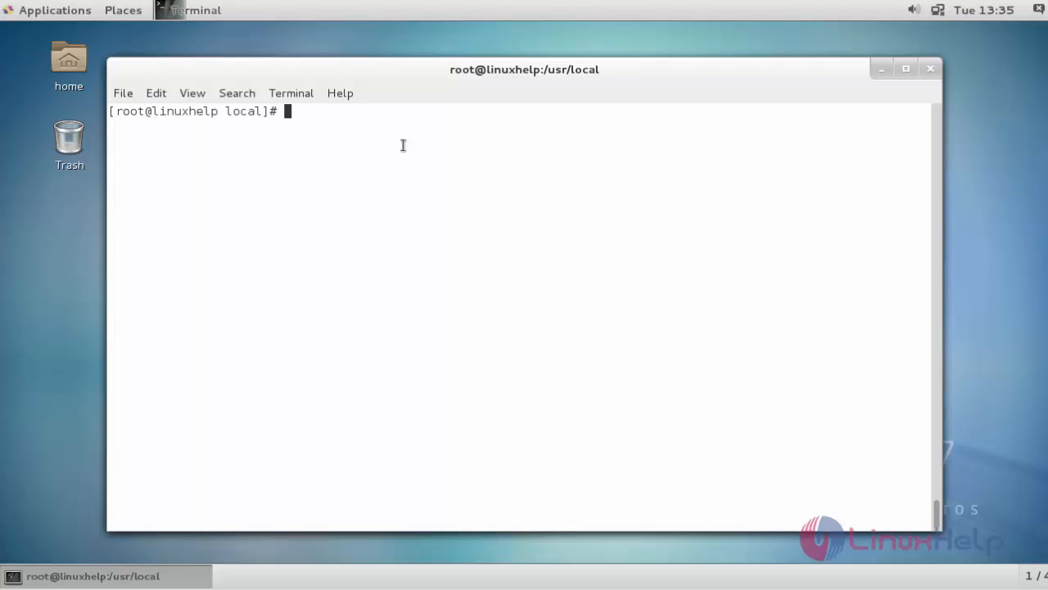
# Run 'firefox' to launch Firefox 48.0.2 and reach its first-run page
pyautogui.write('f')
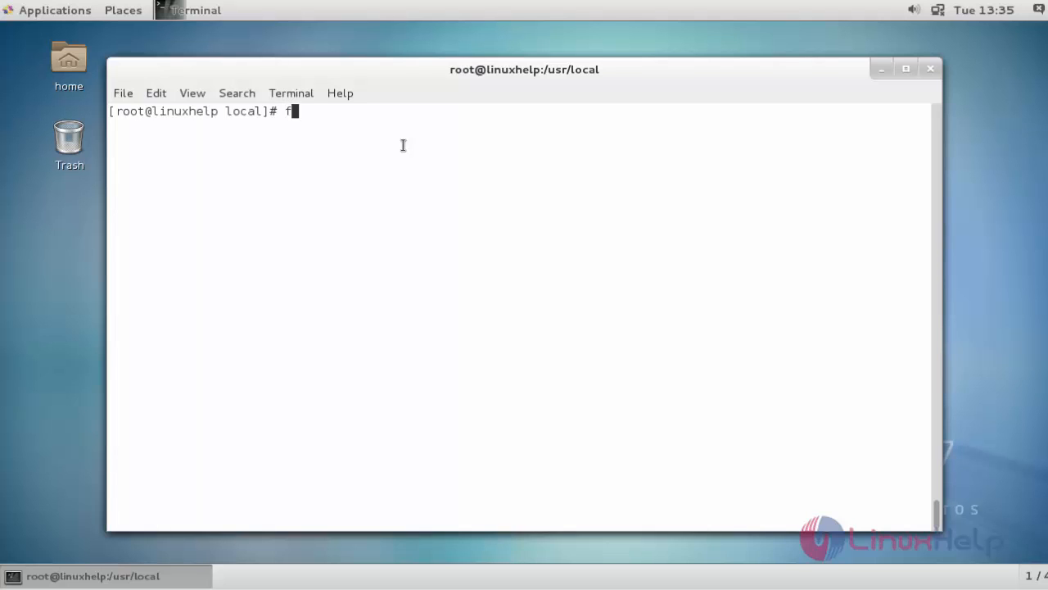
pyautogui.write('irefox')
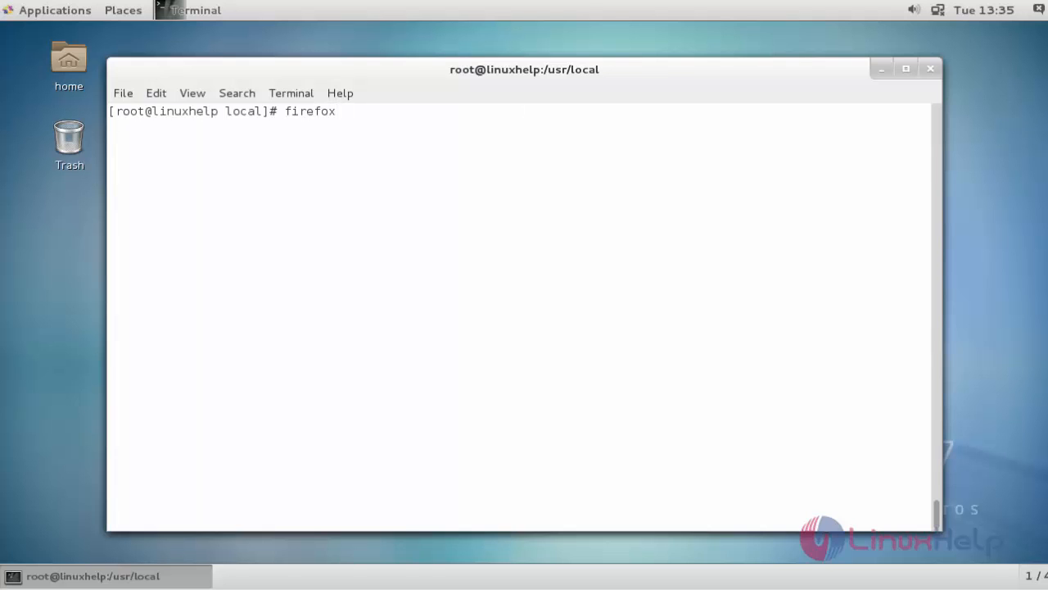
pyautogui.press('Return')
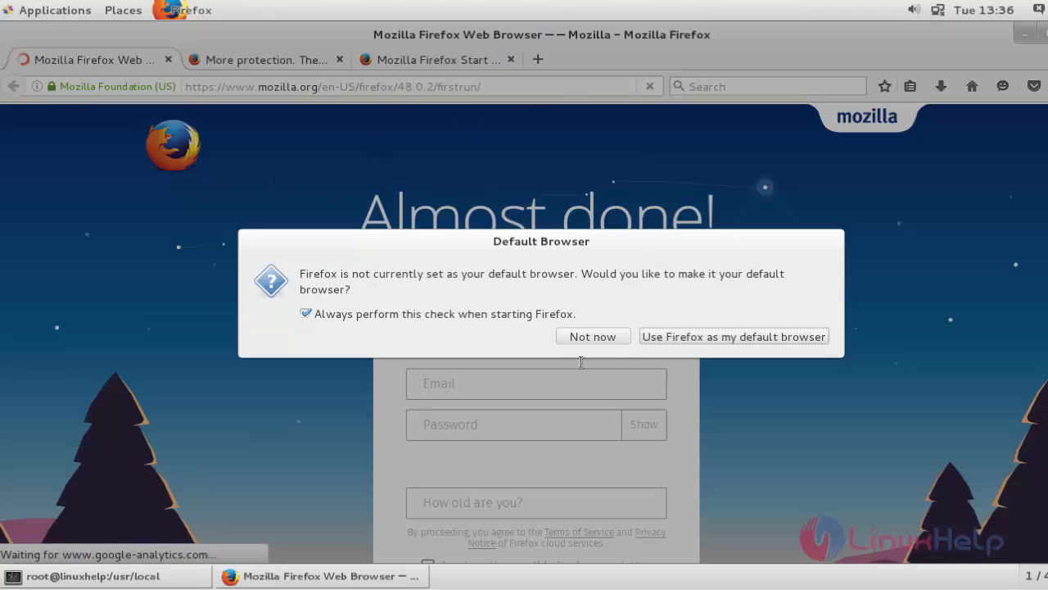
# Choose 'Not now' in the Default Browser dialog
pyautogui.click(592, 337)
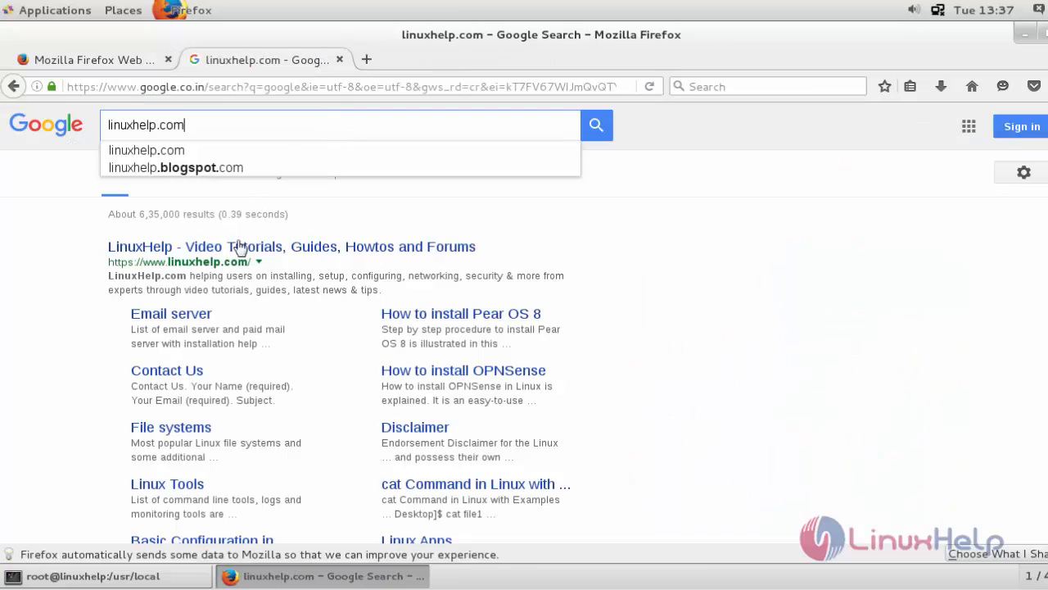
pyautogui.moveTo(597, 124)
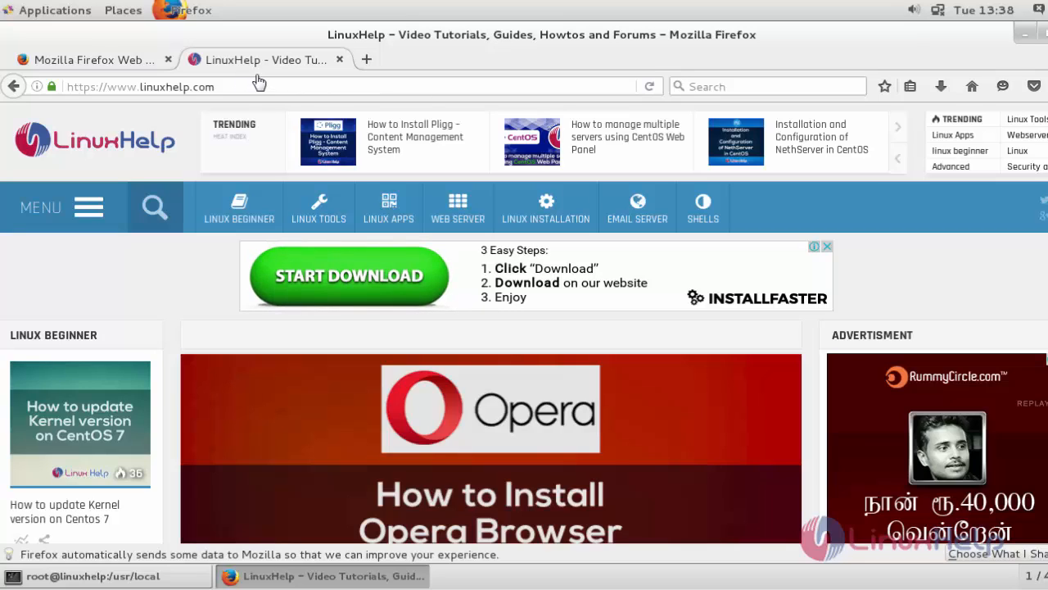
pyautogui.moveTo(211, 120)
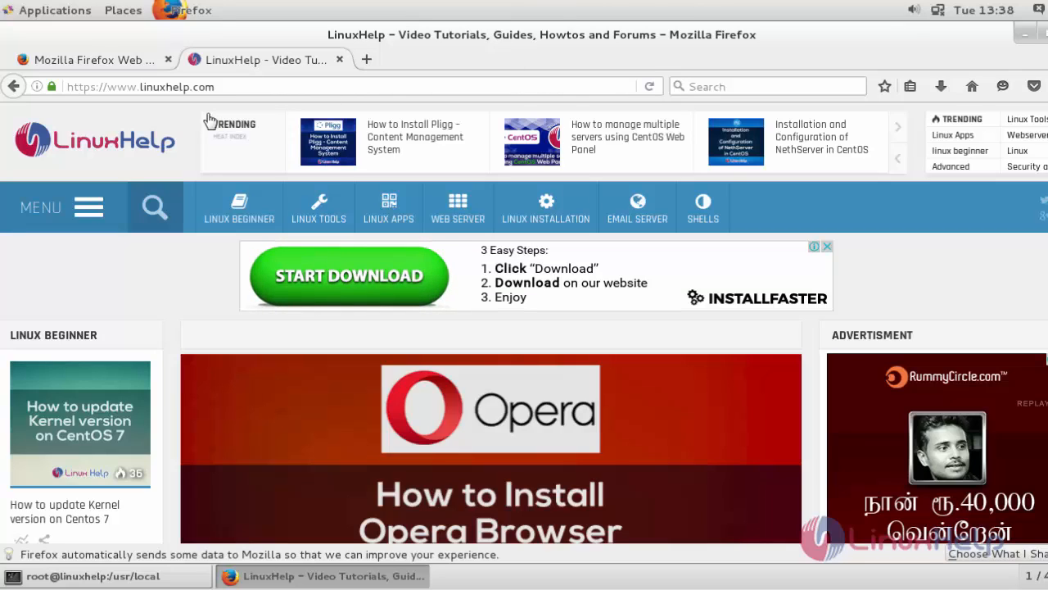
pyautogui.moveTo(841, 34)
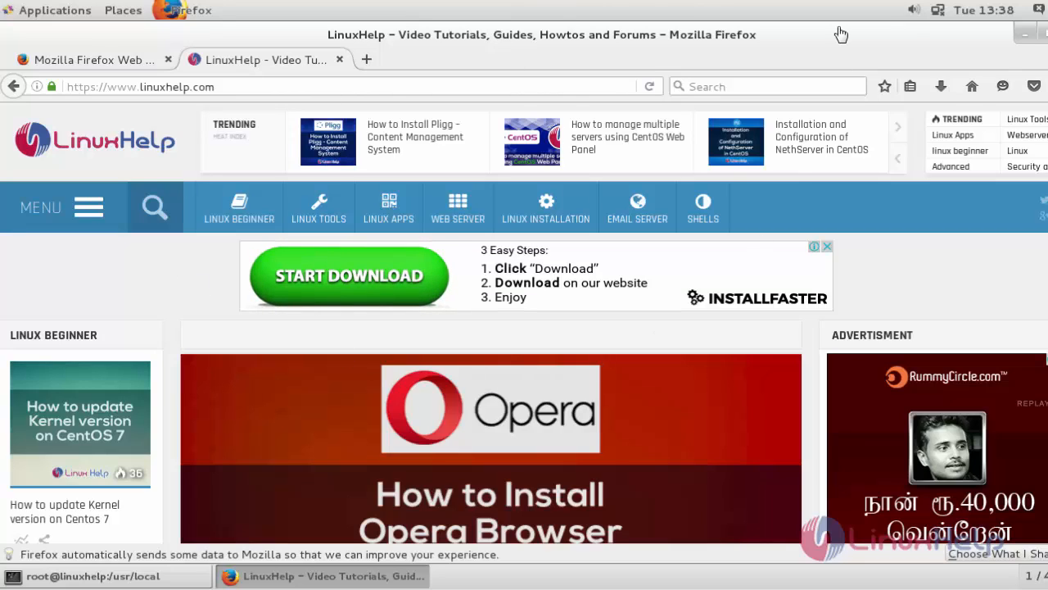